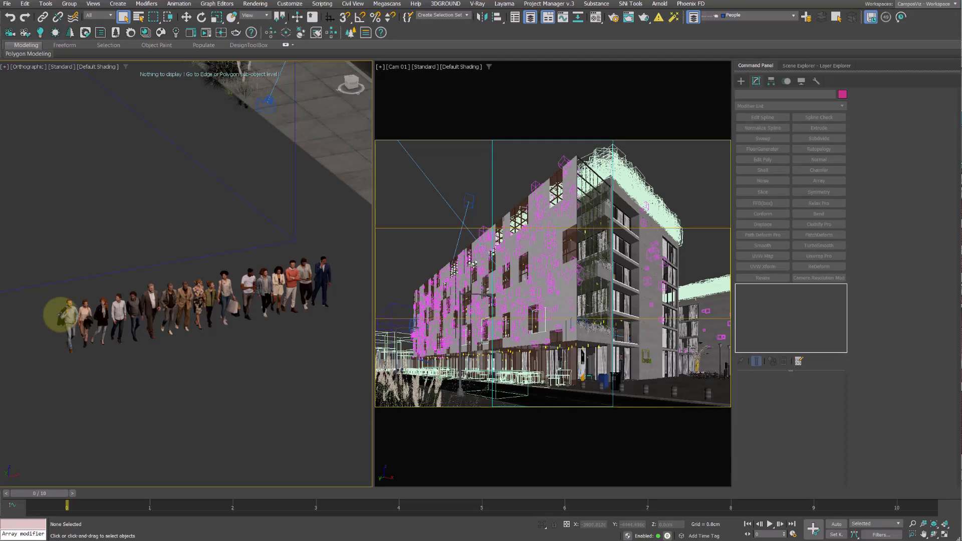
- Draw a curved Line spline across the plaza and pick it as a Chaos Scatter target
click(92, 316)
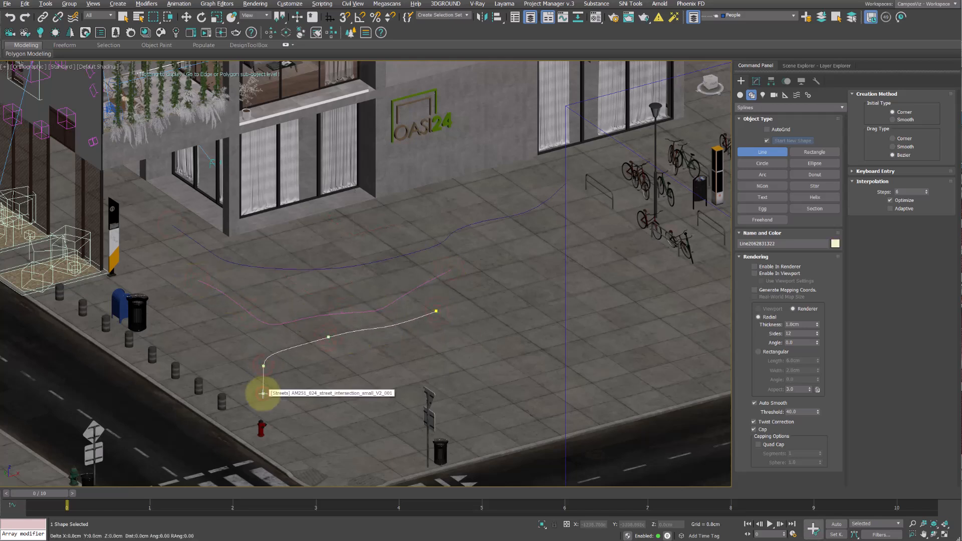
click(755, 80)
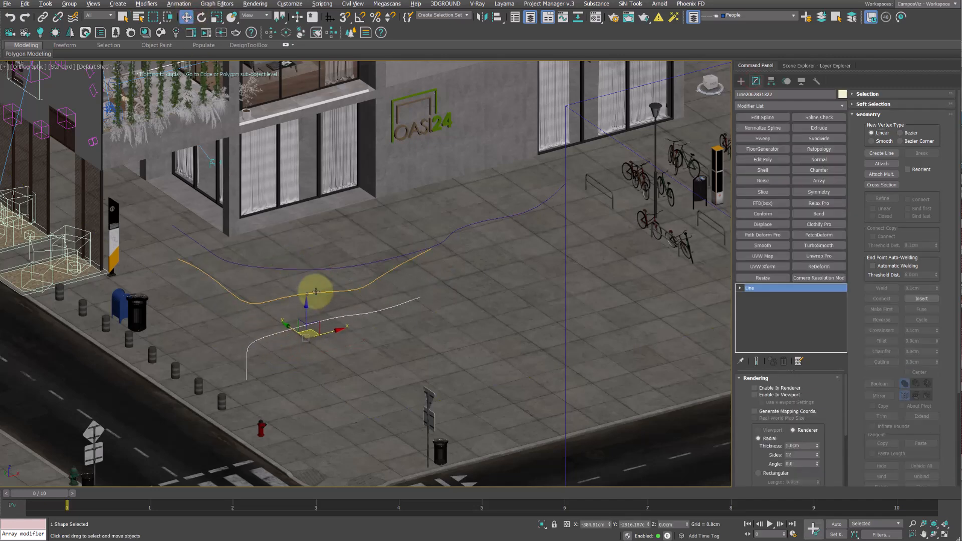
click(741, 289)
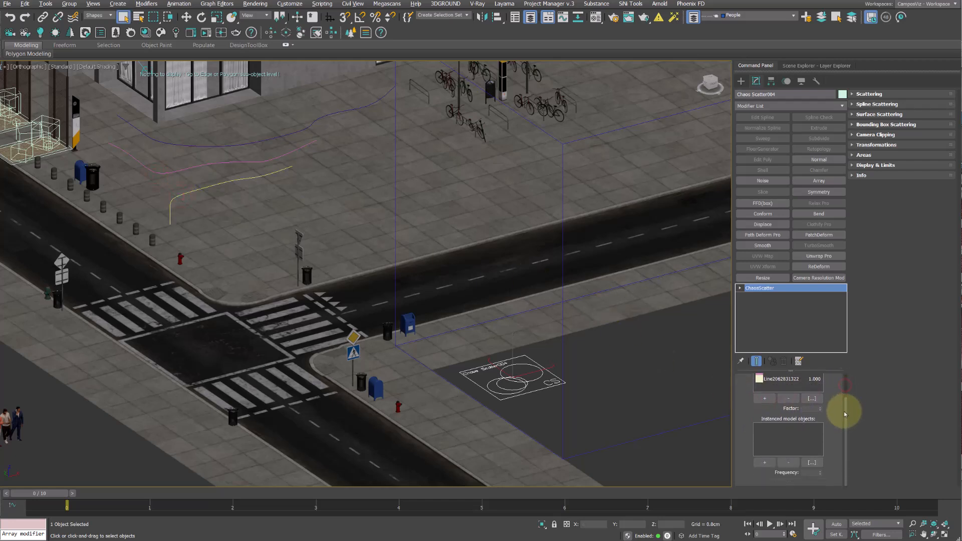
- Set the Chaos Scatter scattering mode to 1D - On splines
click(867, 94)
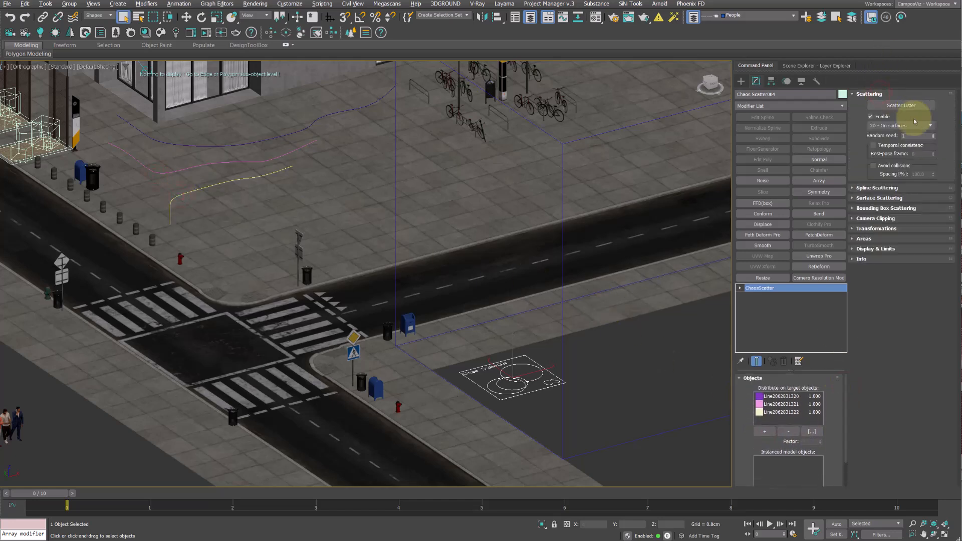
click(930, 126)
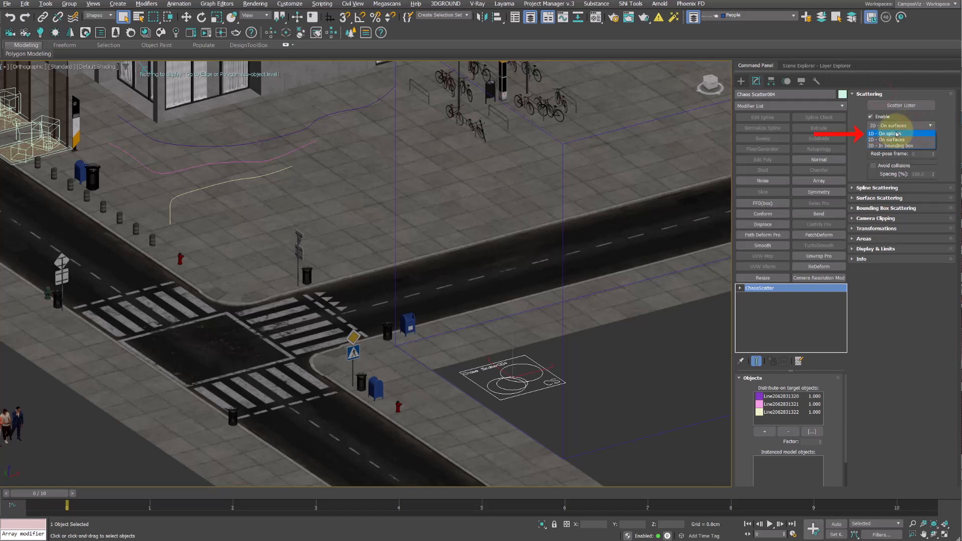
click(885, 133)
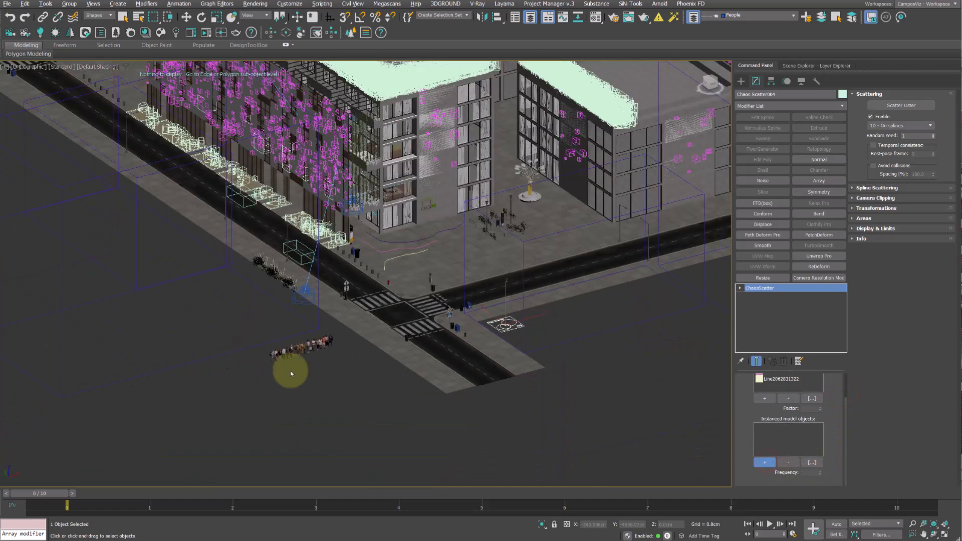
- Add the row of people models as instanced objects, filling the splines with purple proxies
click(94, 16)
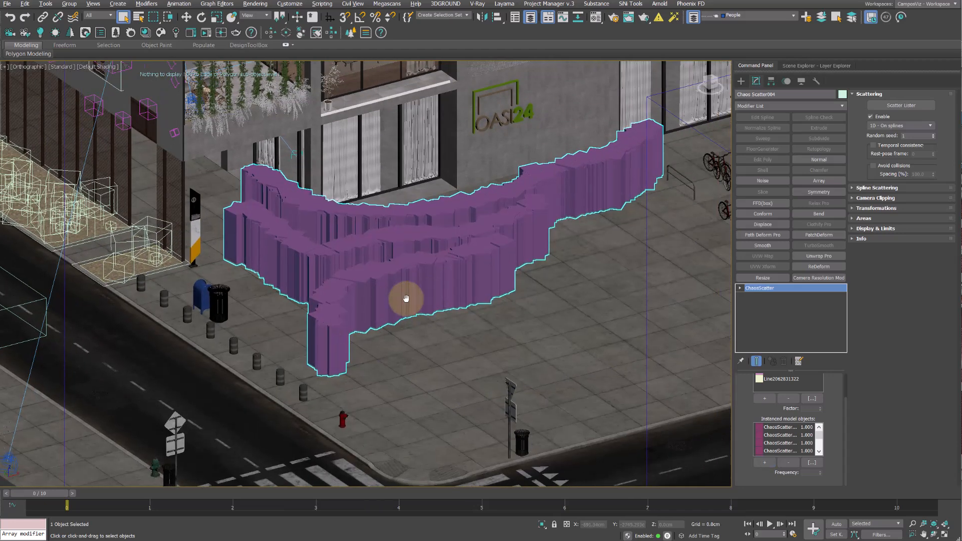
drag(406, 298, 380, 306)
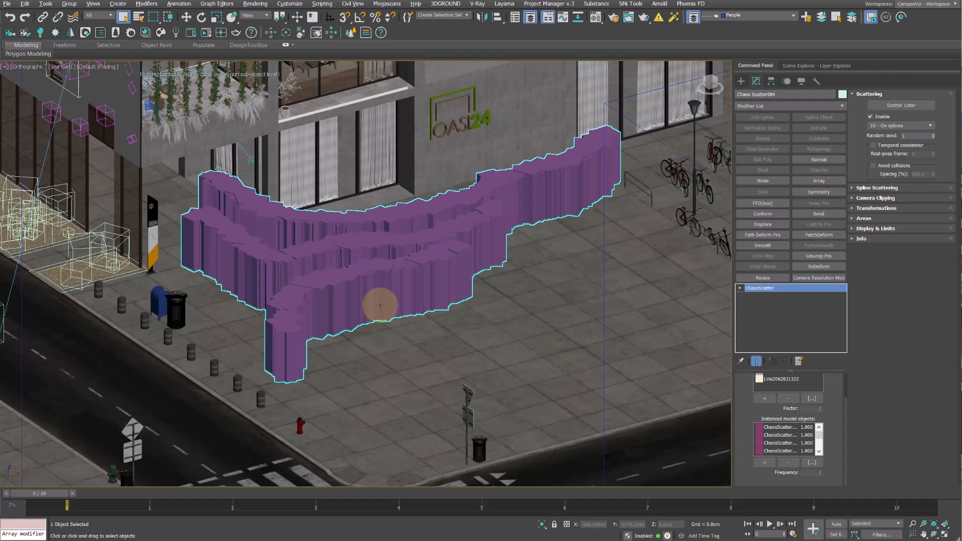
- Set Spline Scattering spacing to 150 cm so individual people line the paths
click(877, 187)
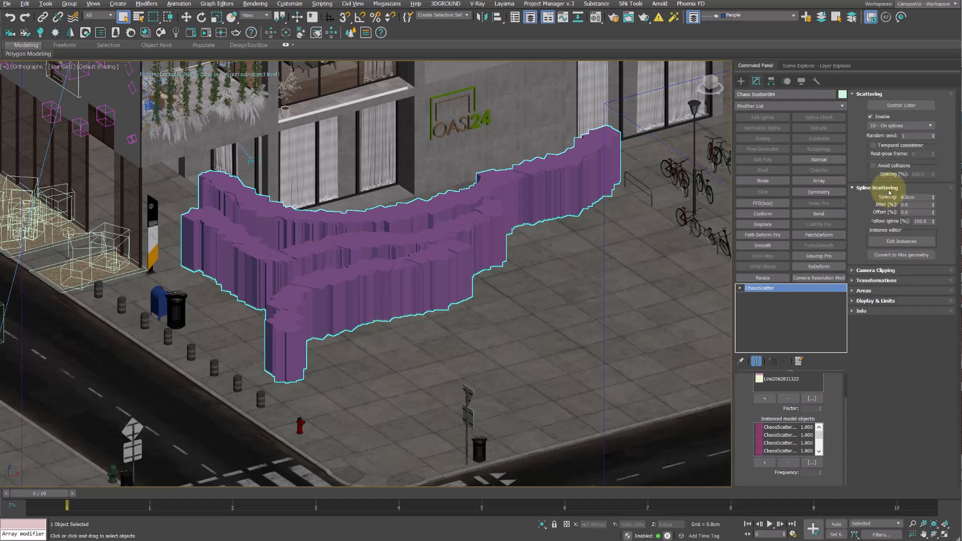
click(914, 197)
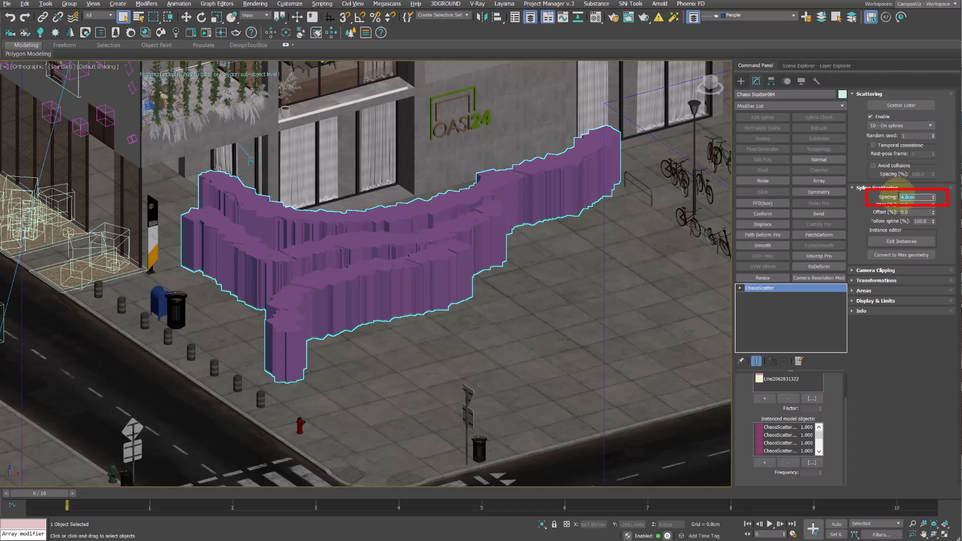
text(150)
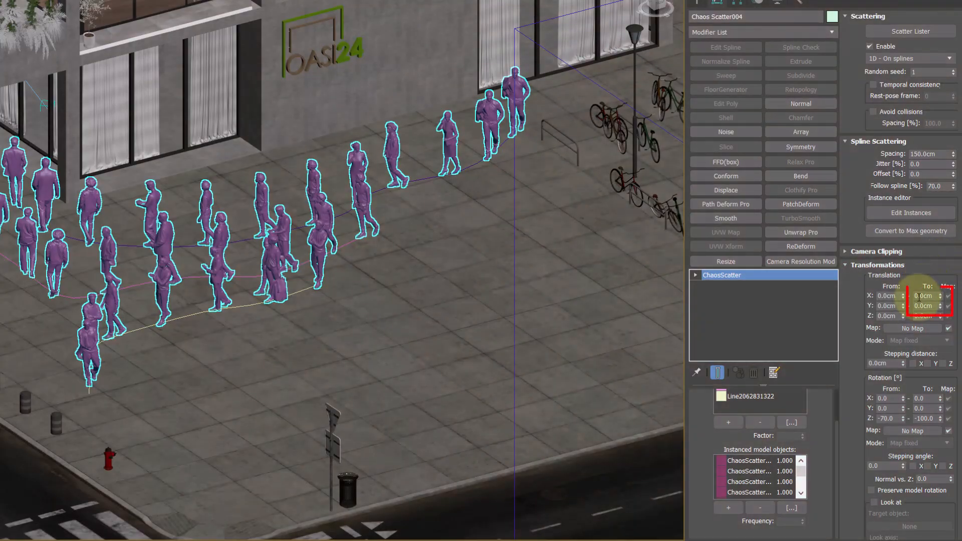
- Enter 5 in the Transformations settings while adjusting the scattered people's rotation and translation
text(5)
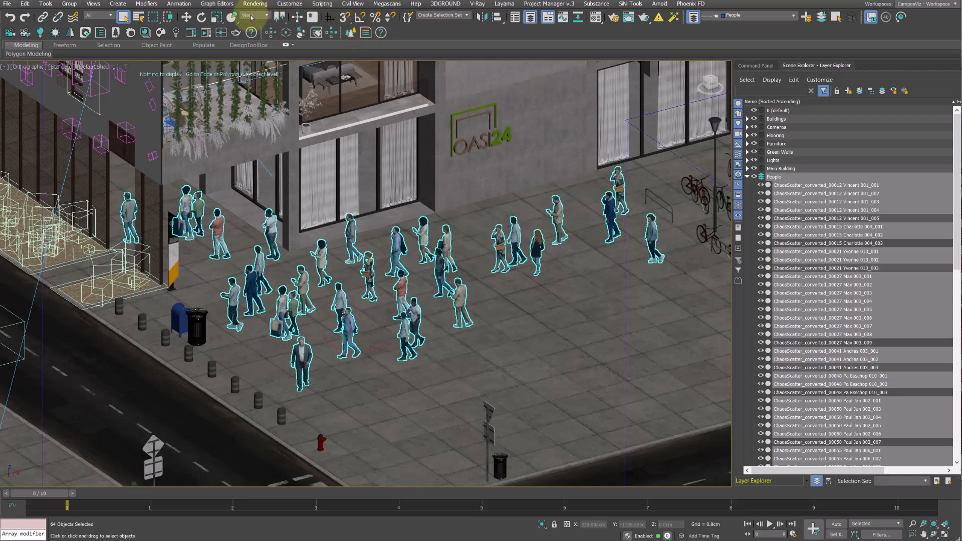
- Switch the coordinate system to Local and key the people moving forward at frame five with Auto Key
click(250, 15)
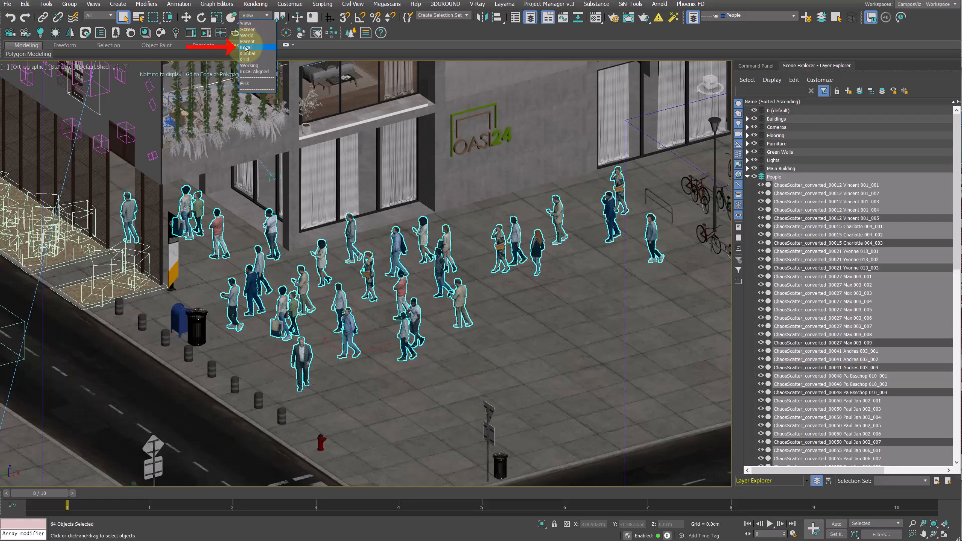
click(245, 48)
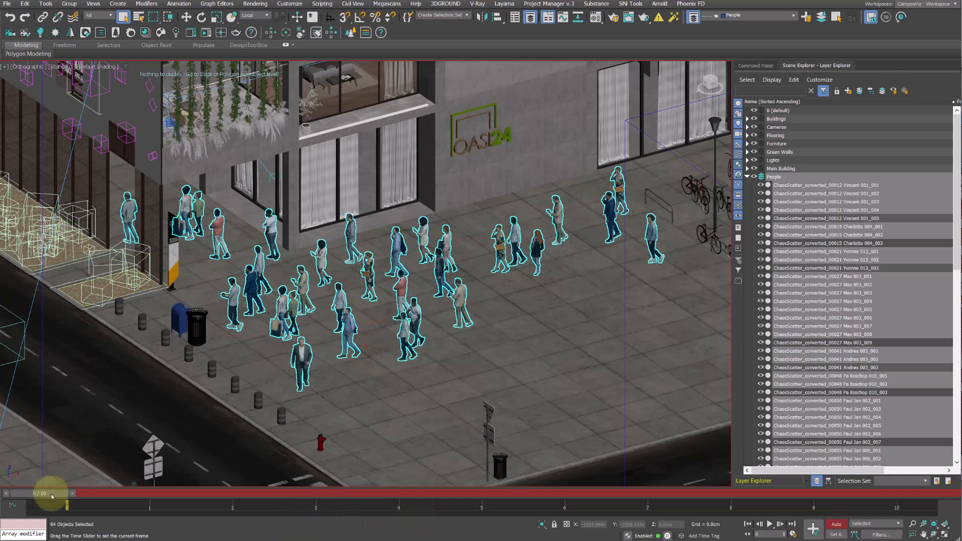
drag(37, 493, 482, 493)
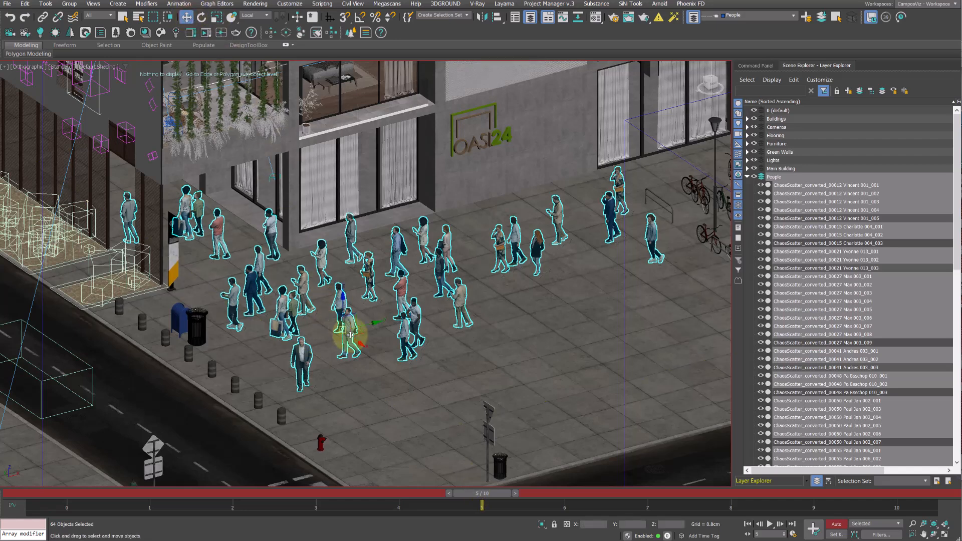
mouse_move(368, 324)
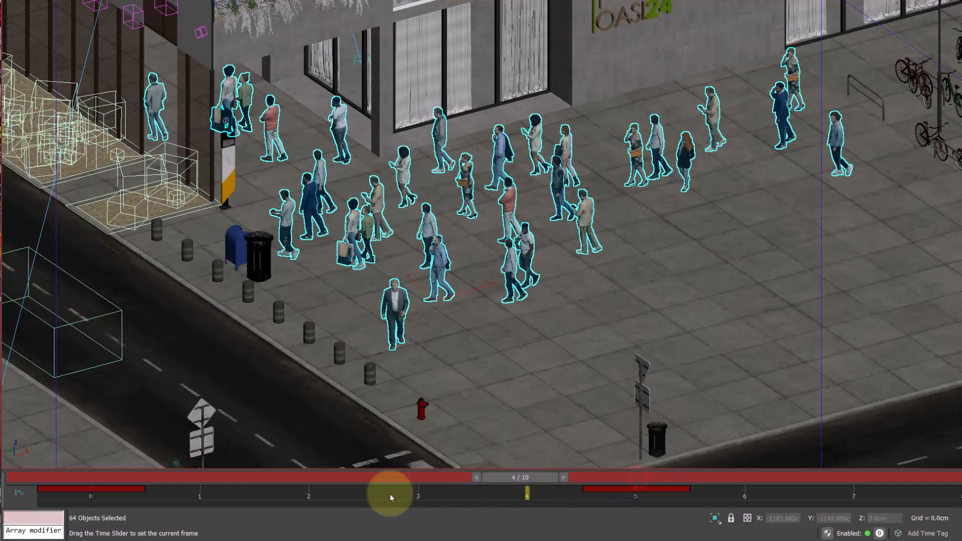
drag(390, 497, 197, 509)
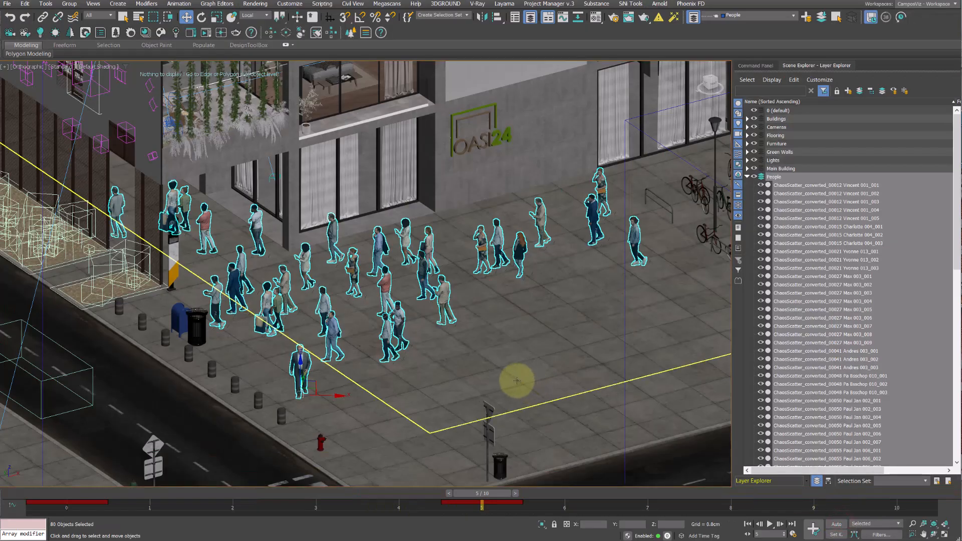
mouse_move(518, 381)
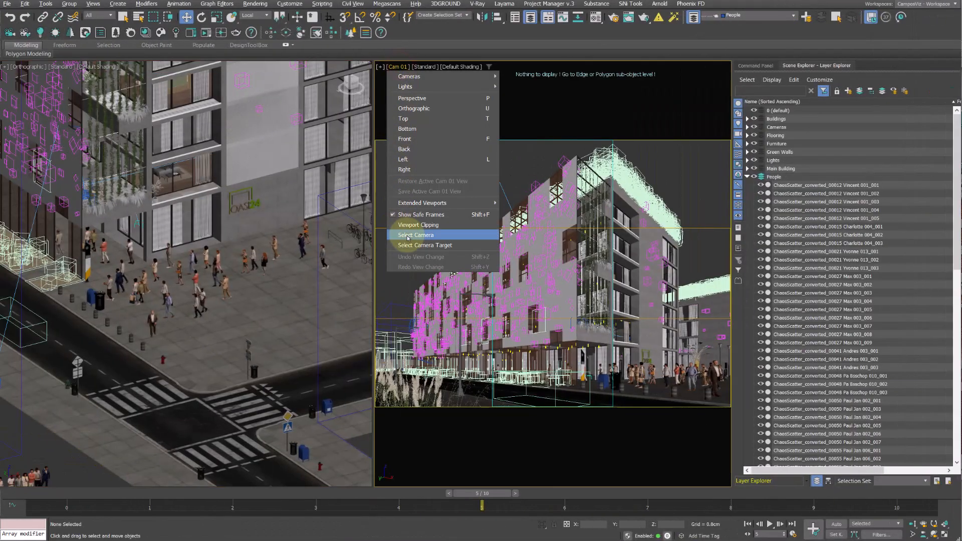
- Enable Geometry motion blur on camera Cam 01 and scrub the timeline to preview the walk
click(415, 235)
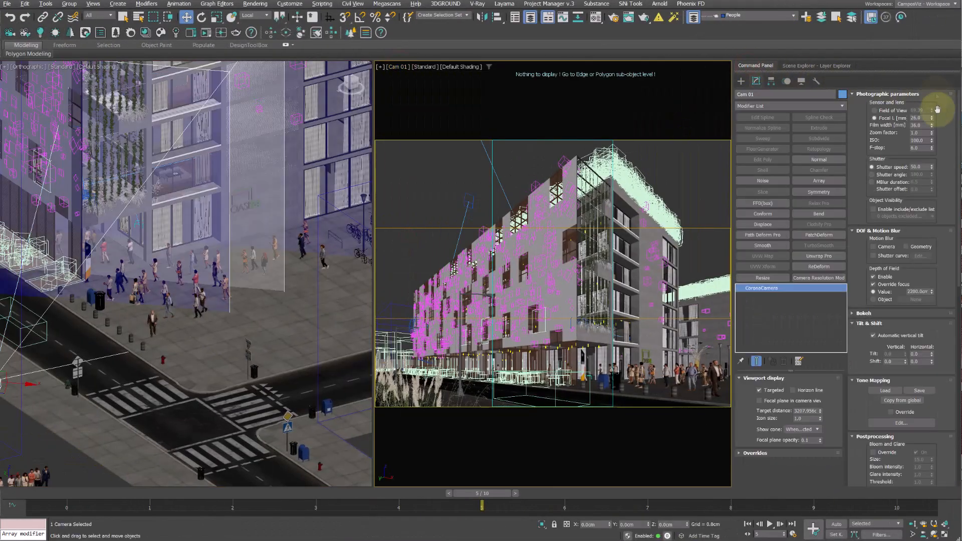
scroll(down, 3)
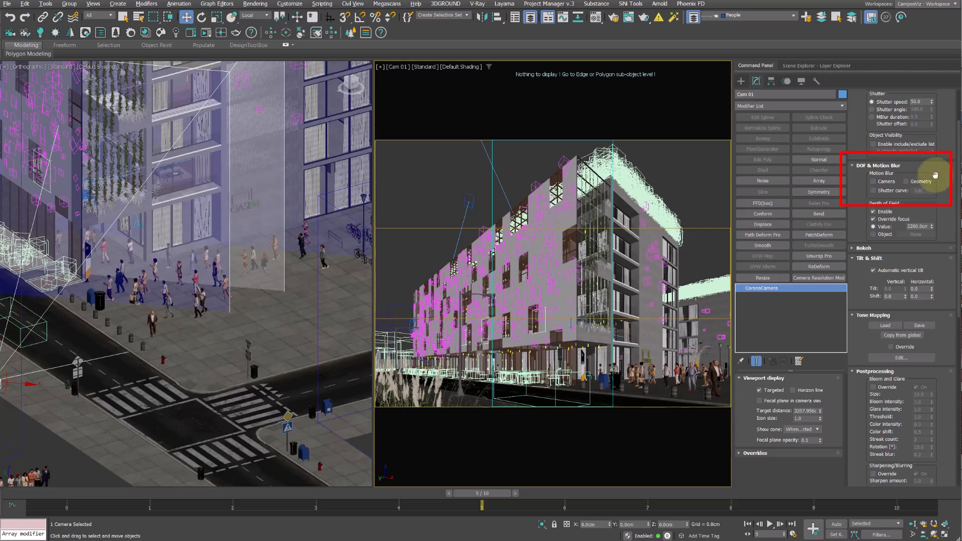
click(909, 181)
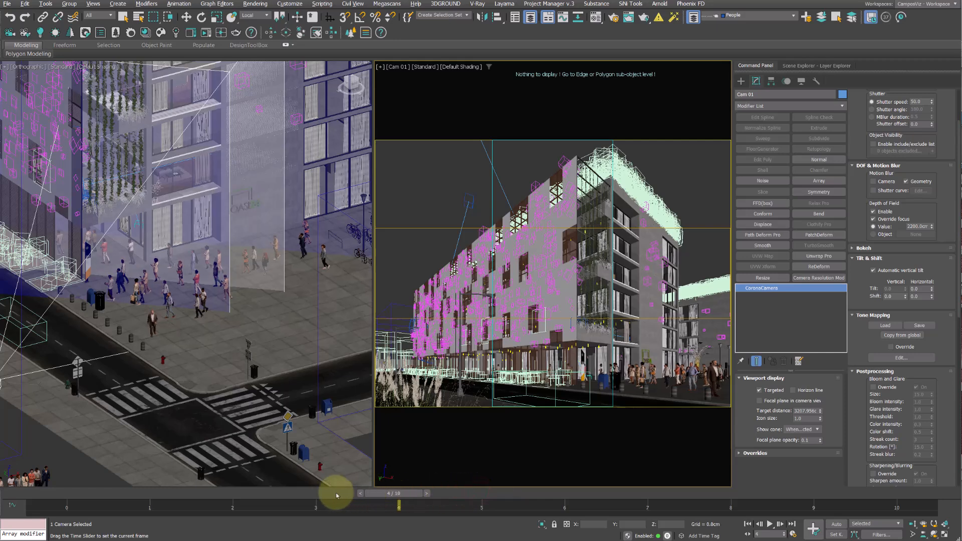
drag(399, 493, 307, 493)
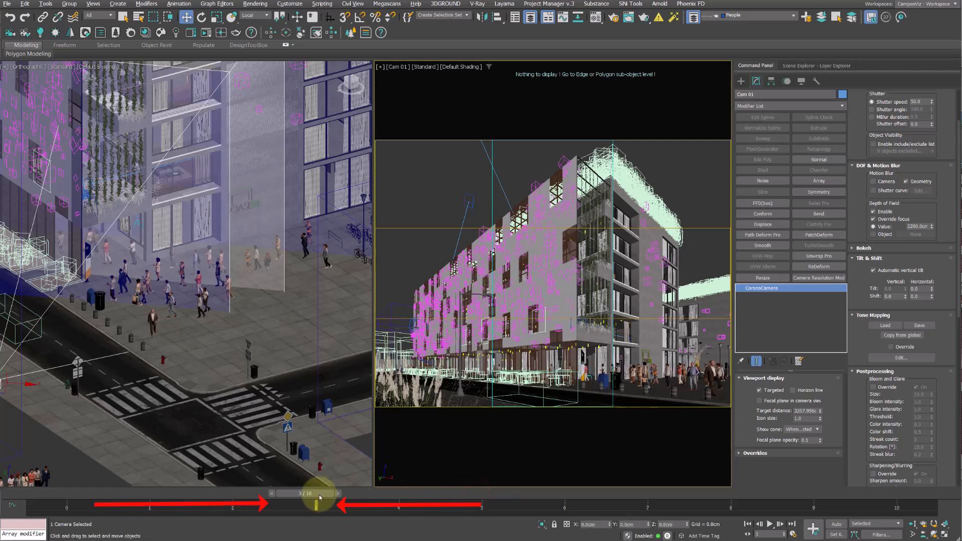